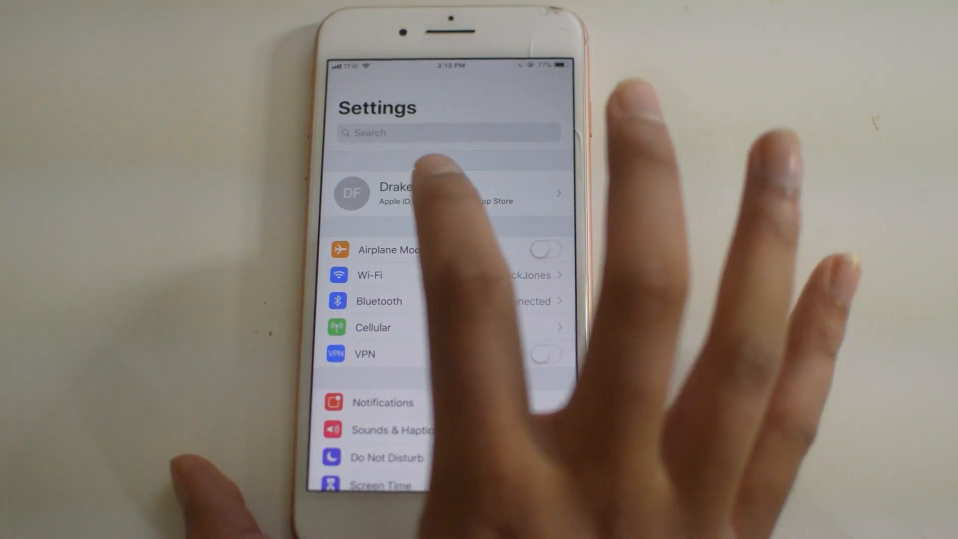
Reach the device passcode prompt via the signed-in Apple ID's Forgot Password option.
left_click(448, 193)
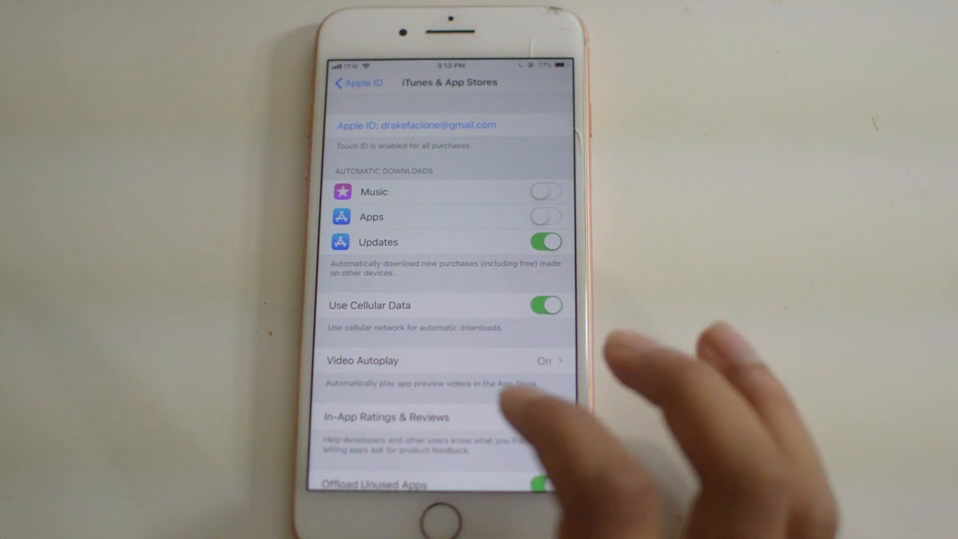
left_click(417, 126)
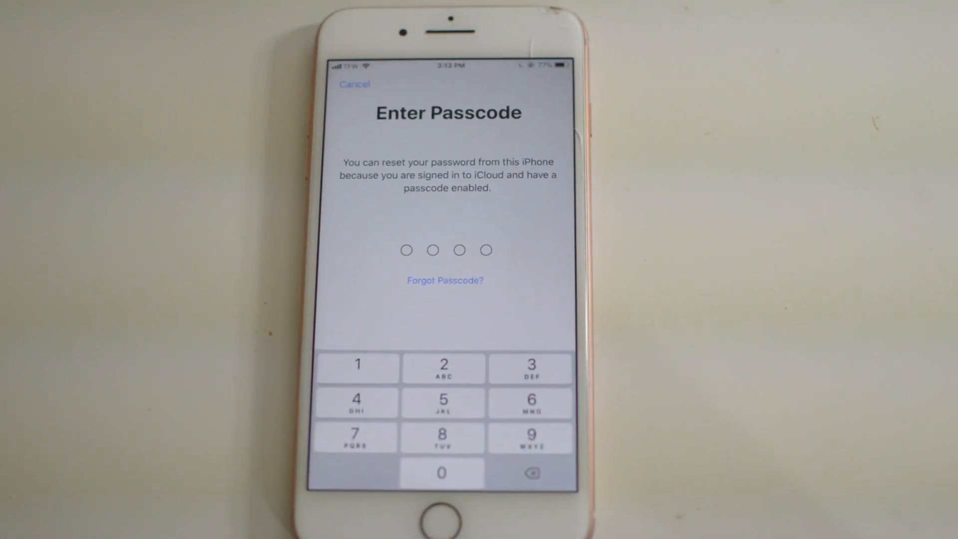
Enter the passcode, set the new password, and dismiss the Password Changed confirmation.
left_click(442, 437)
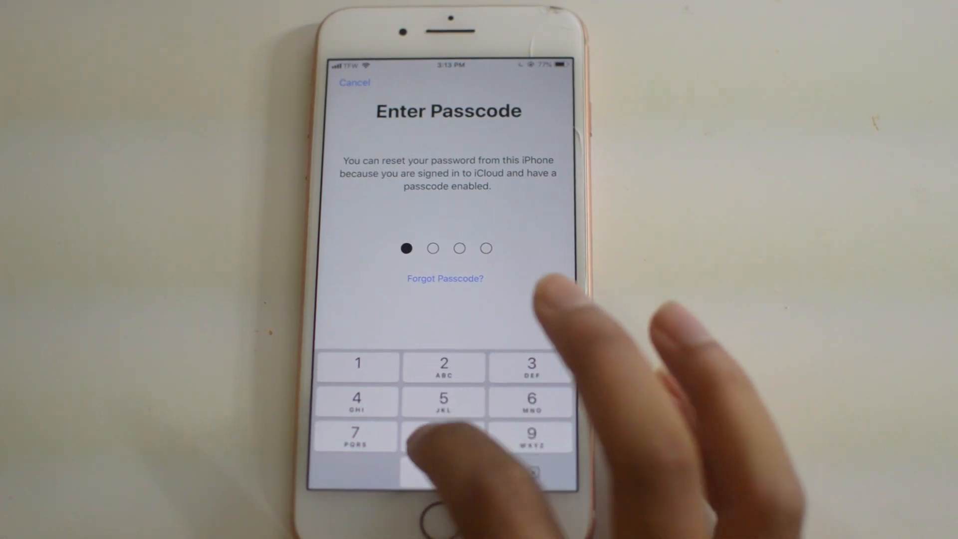
left_click(442, 437)
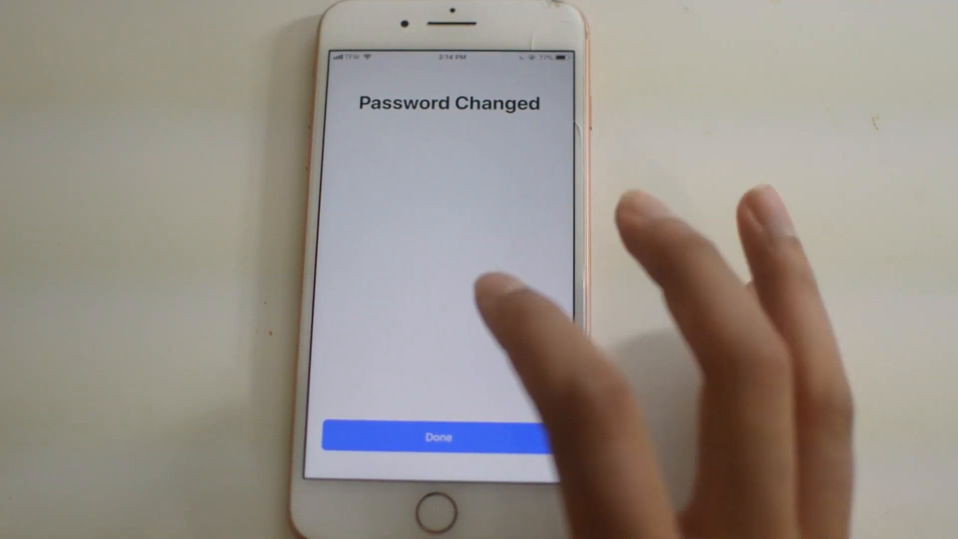
left_click(438, 436)
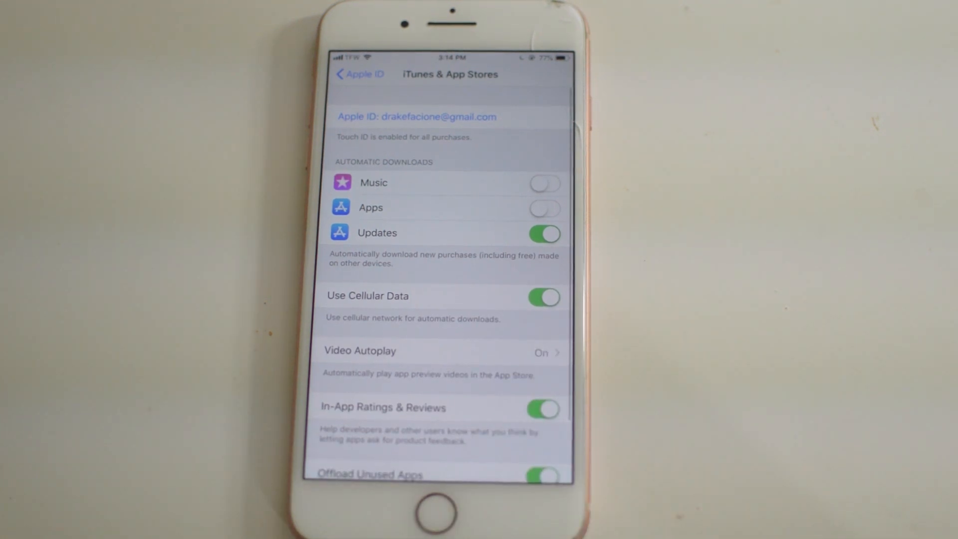